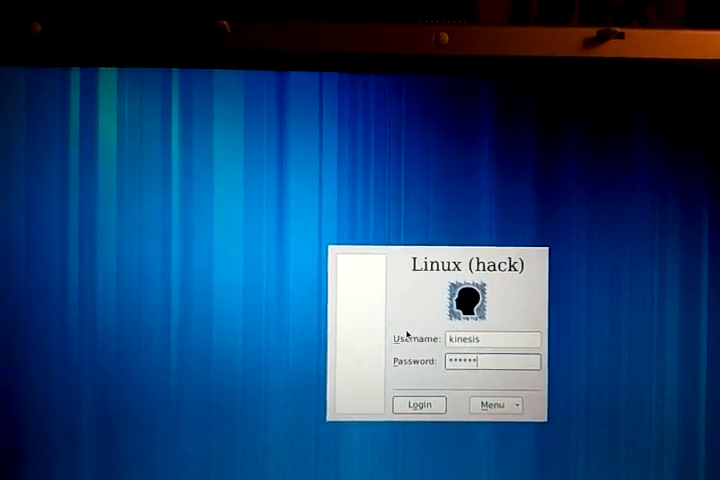
Submit the filled-in username and password to log into Fluxbox.
left_click(419, 404)
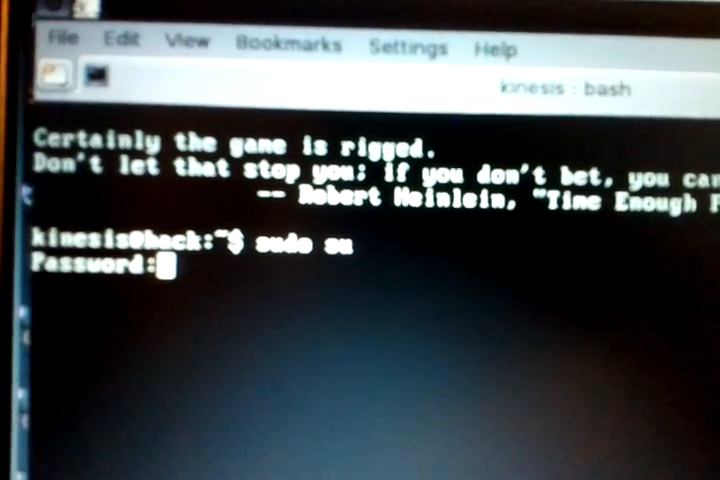
Submit the sudo su password for a root shell and begin typing 'dhc'.
key("Return")
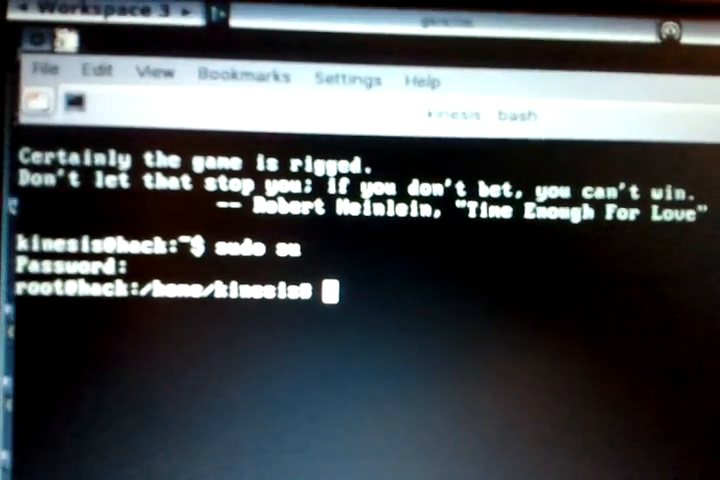
type("dhcpcd -")
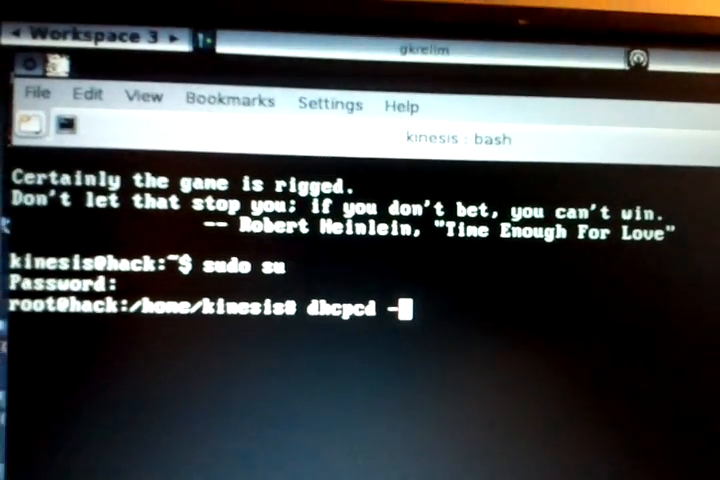
Continue the dhcpcd command by typing 'd et' toward the interface name.
type("d et")
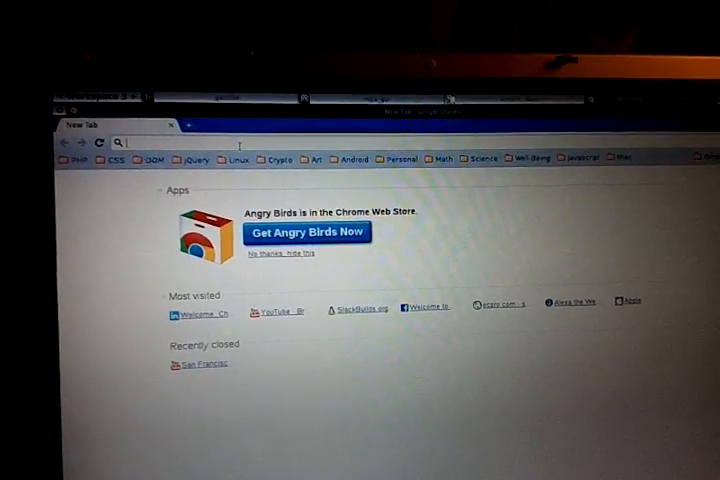
type("www.g")
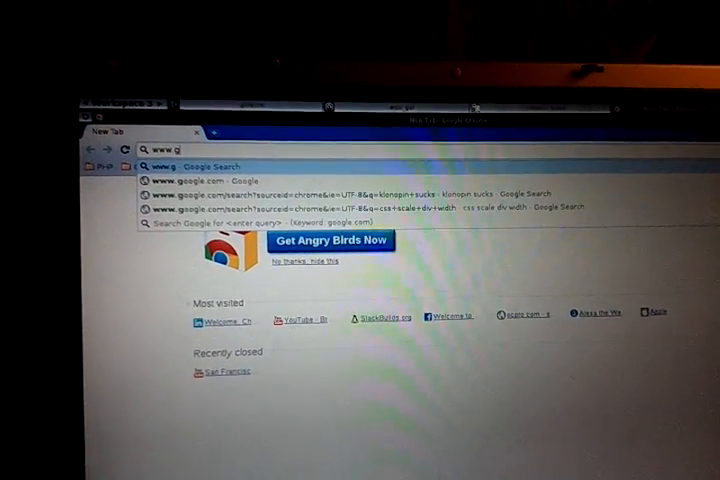
type("oogle")
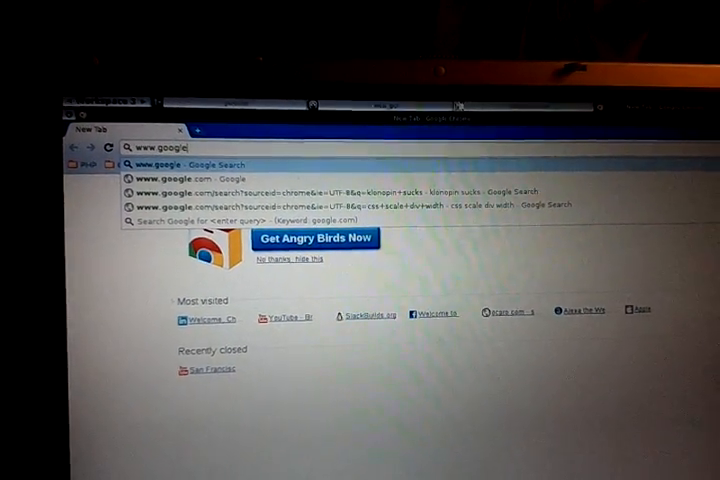